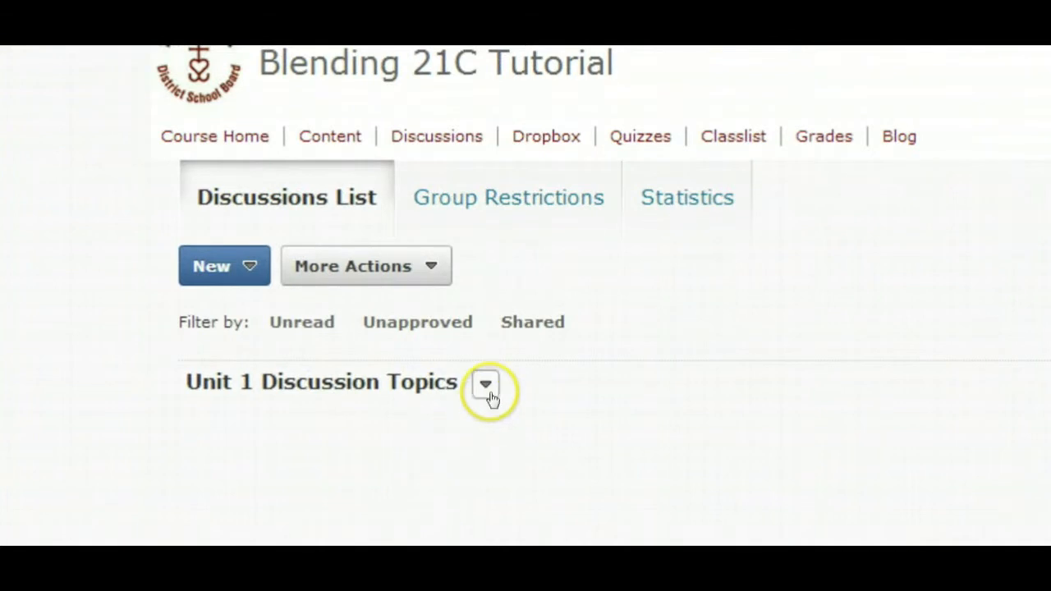
{"action": "mouse_move", "coordinate": [485, 384]}
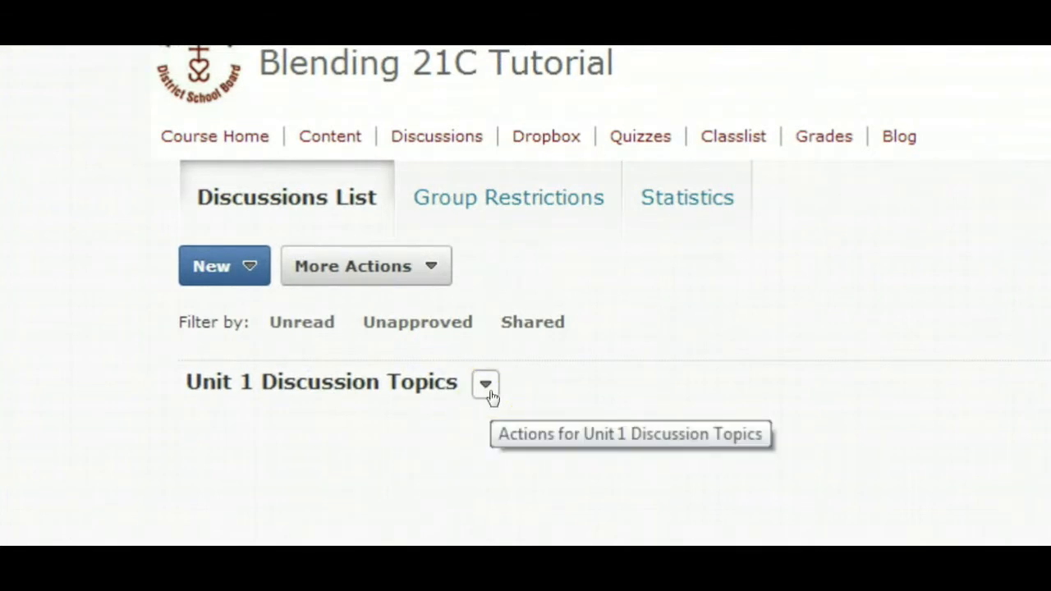
Step: Add a new topic to the Unit 1 Discussion Topics forum from its actions menu
{"action": "left_click", "coordinate": [486, 384]}
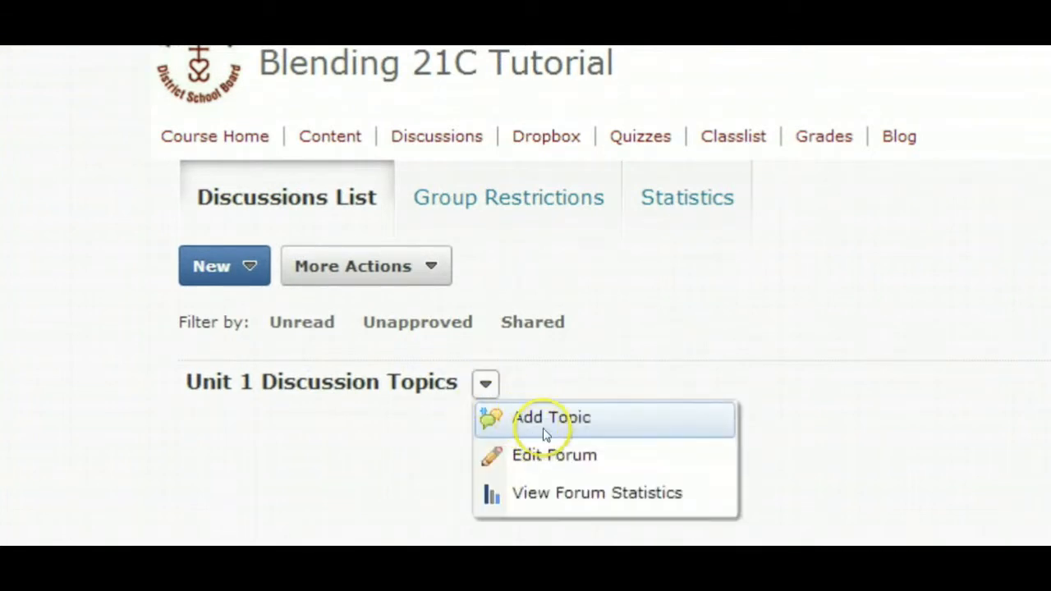
{"action": "left_click", "coordinate": [552, 417]}
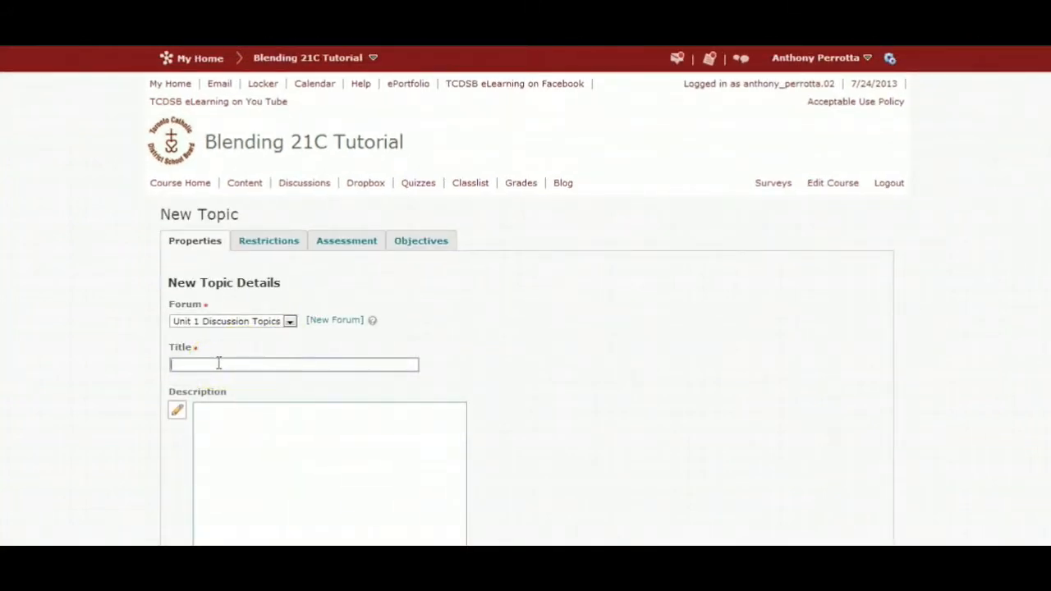
Step: Title the topic 'Reading Superman: Introduction to Media Studies'
{"action": "type", "text": "Reading Superman: Introduction to Media Studies"}
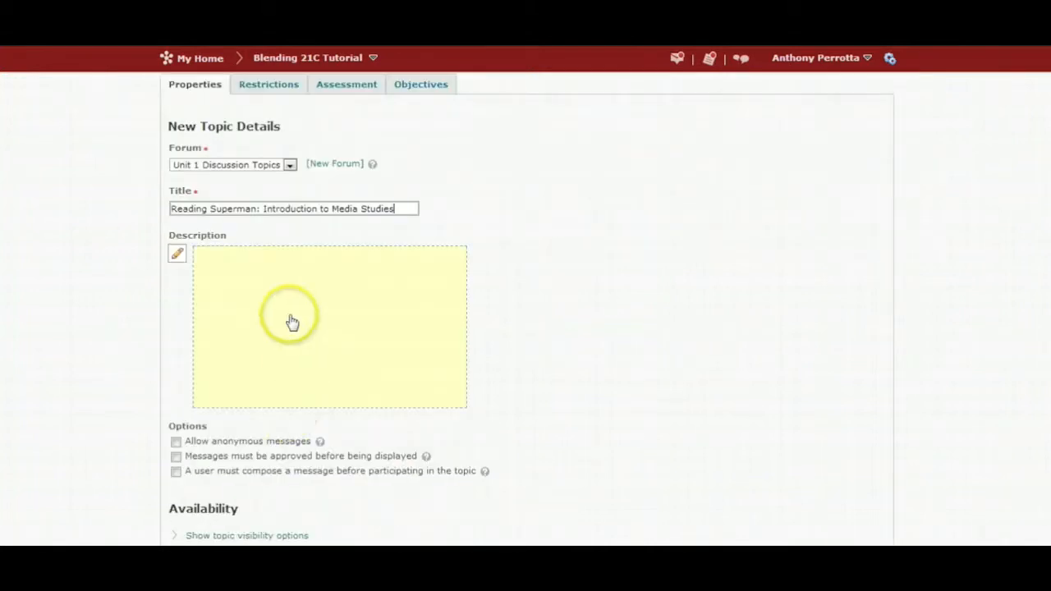
{"action": "mouse_move", "coordinate": [227, 319]}
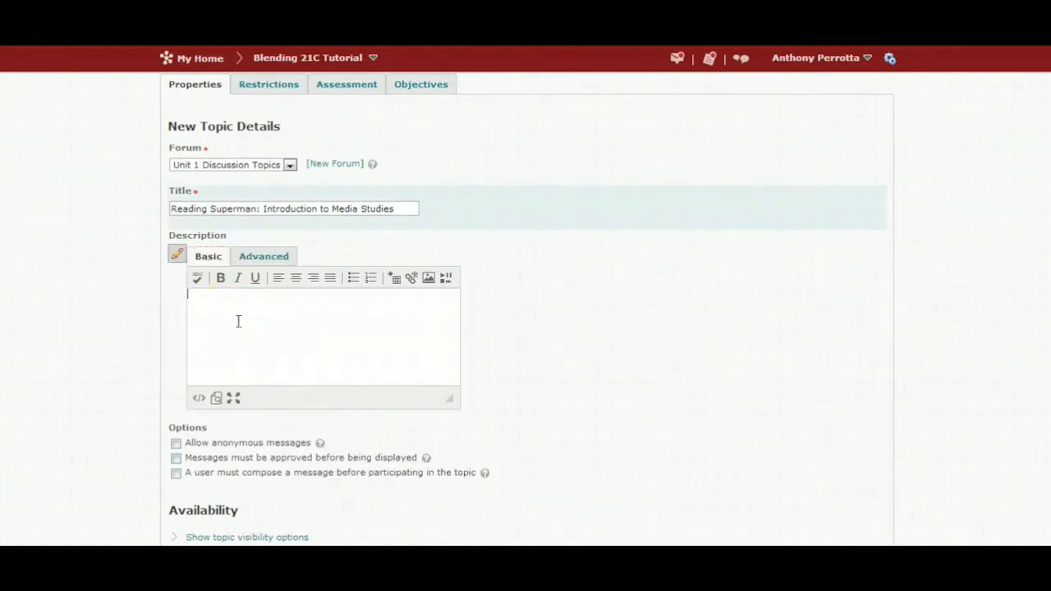
Step: Switch the description to the Advanced full-formatting editor and place the cursor in it
{"action": "left_click", "coordinate": [263, 256]}
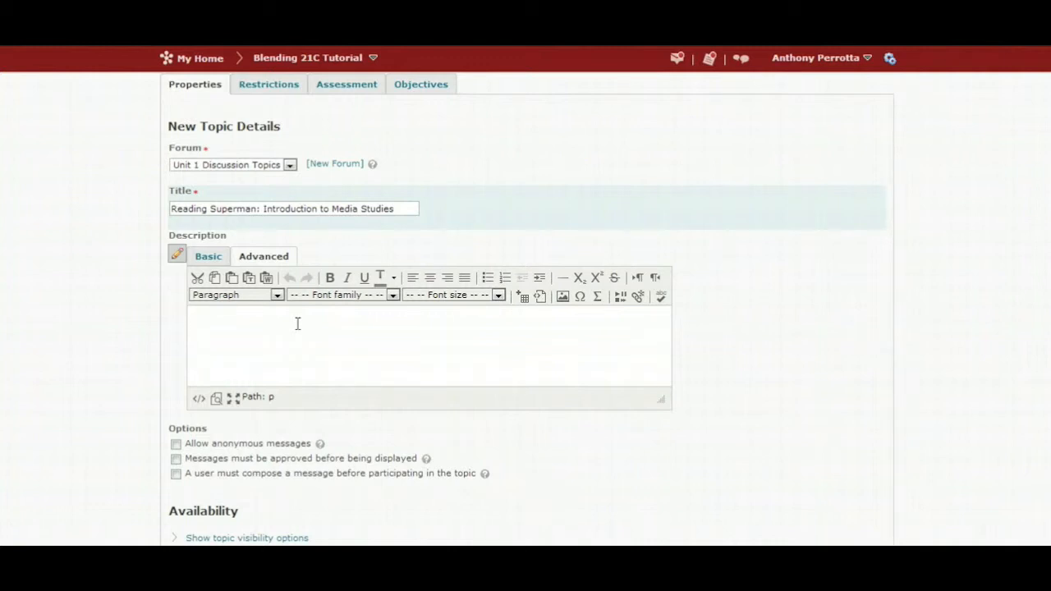
{"action": "left_click", "coordinate": [297, 322]}
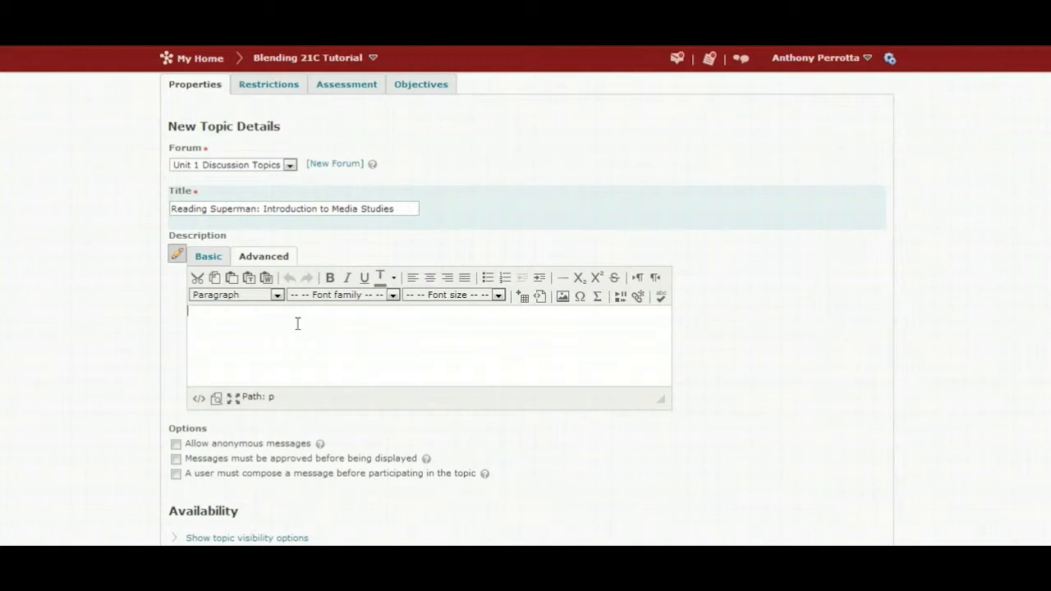
Step: Enter 'Discussion Question 1' on the Superman trailers and require composing a message before participating
{"action": "type", "text": "Discussion"}
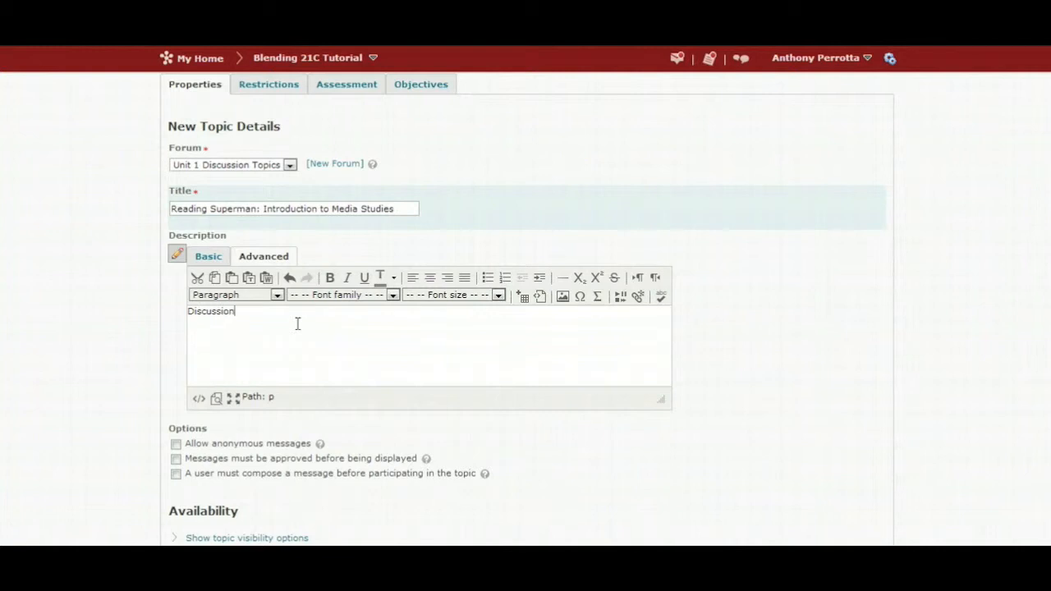
{"action": "type", "text": "Question 1:"}
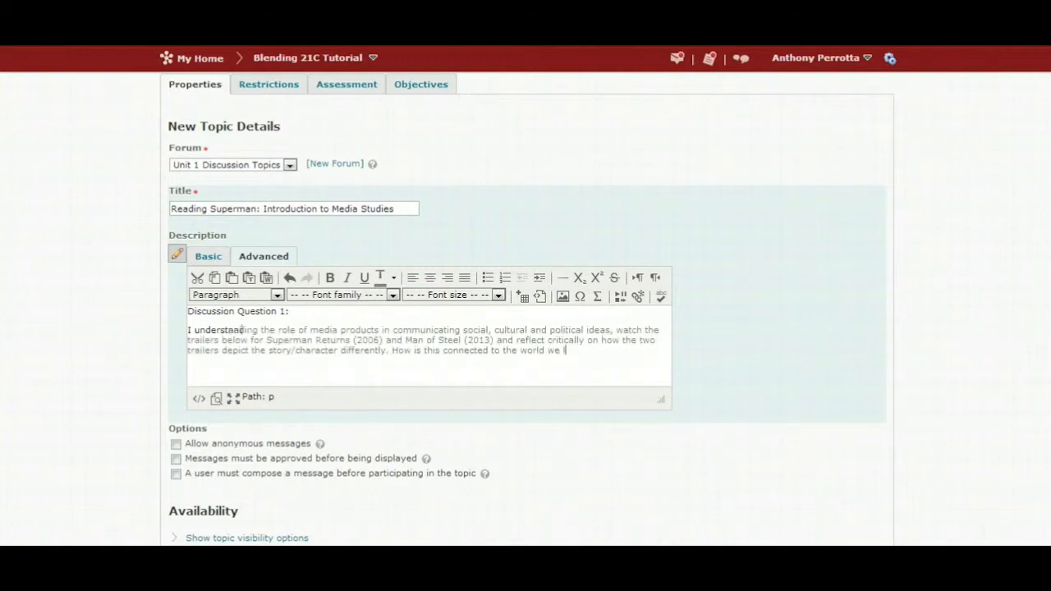
{"action": "type", "text": "ive in today?"}
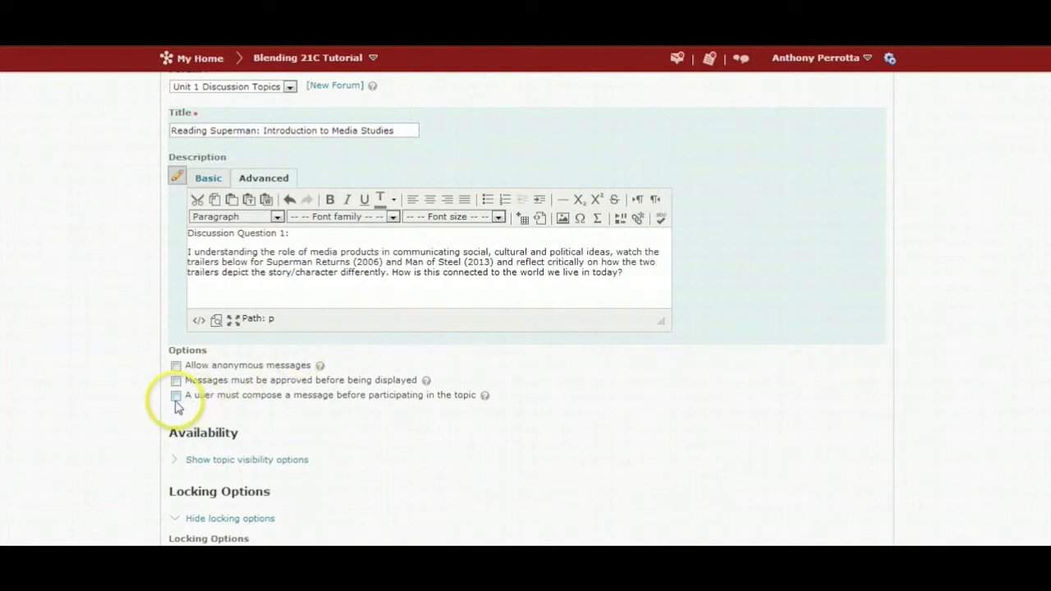
{"action": "left_click", "coordinate": [176, 394]}
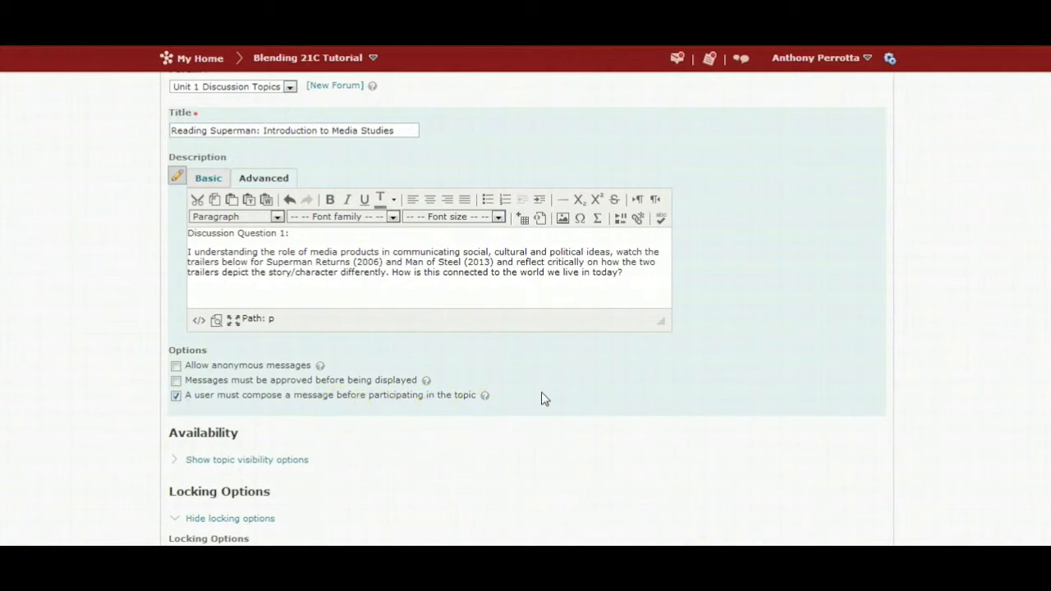
{"action": "scroll", "scroll_direction": "down", "scroll_amount": 3}
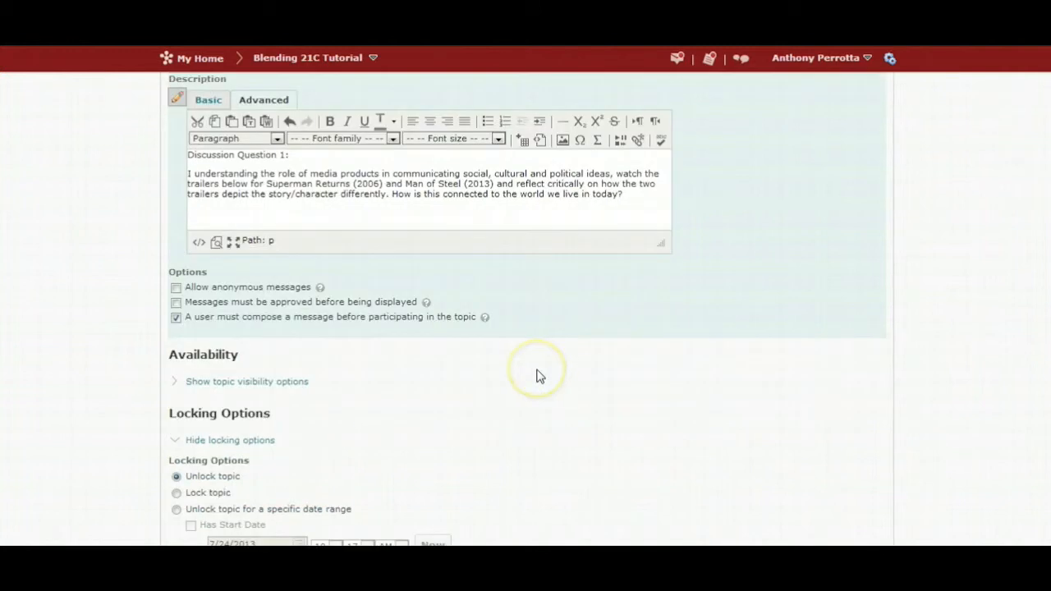
{"action": "scroll", "scroll_direction": "down", "scroll_amount": 3}
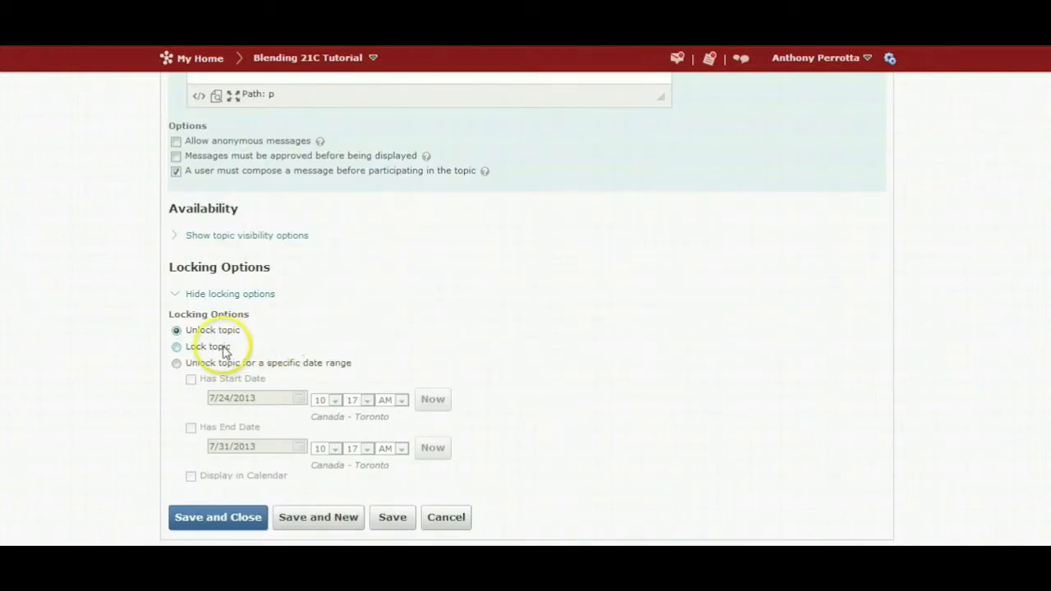
{"action": "left_click", "coordinate": [175, 345]}
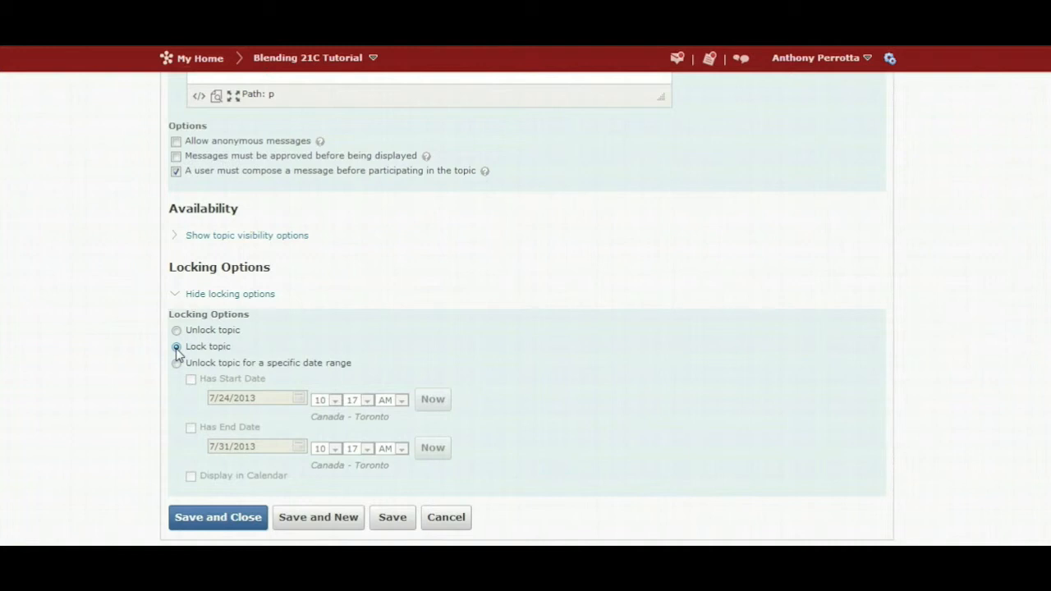
{"action": "left_click", "coordinate": [175, 363]}
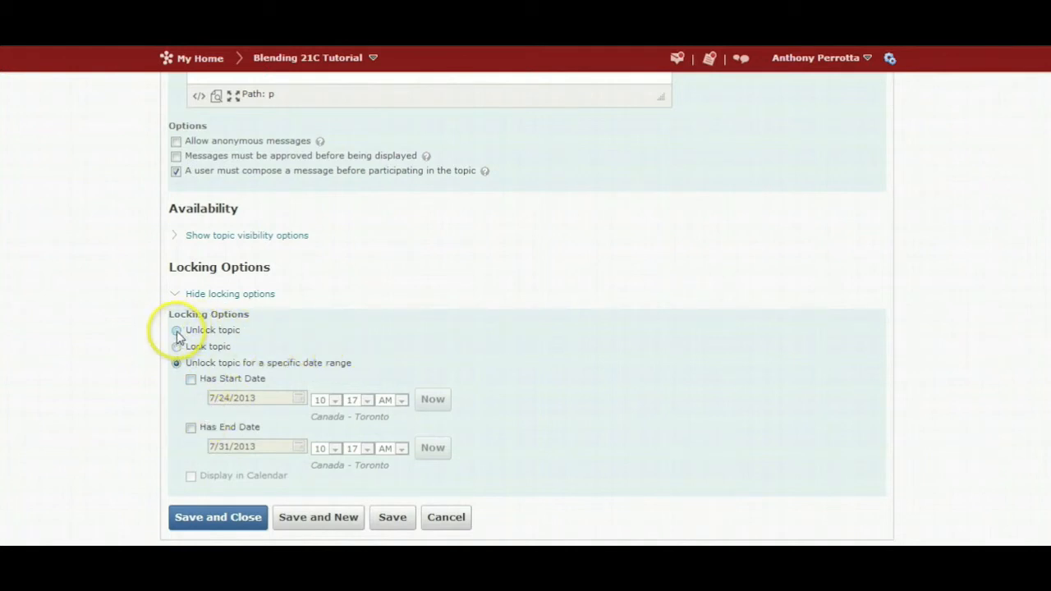
{"action": "left_click", "coordinate": [176, 329]}
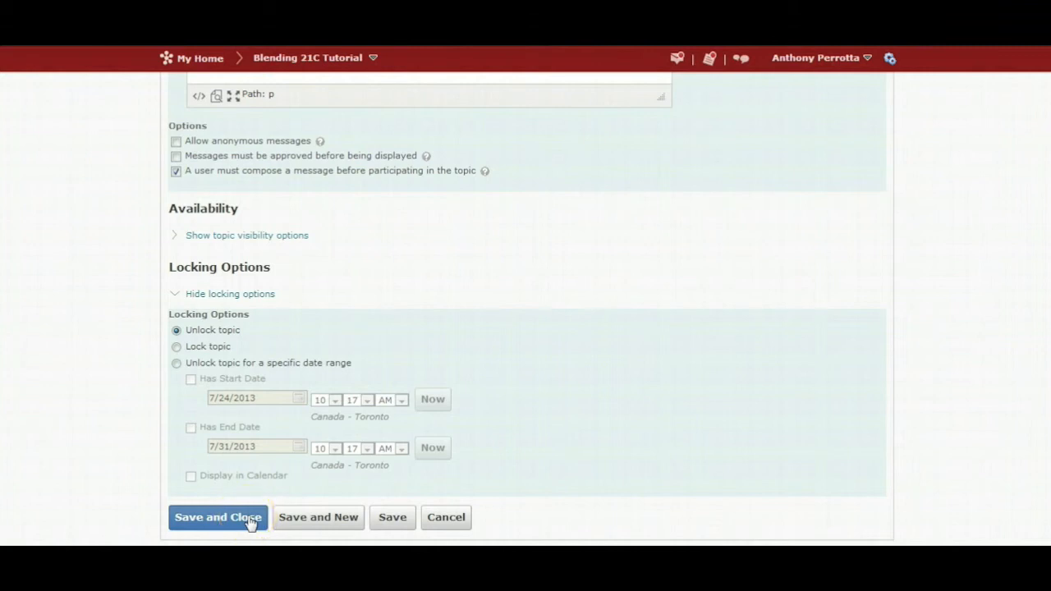
{"action": "mouse_move", "coordinate": [393, 517]}
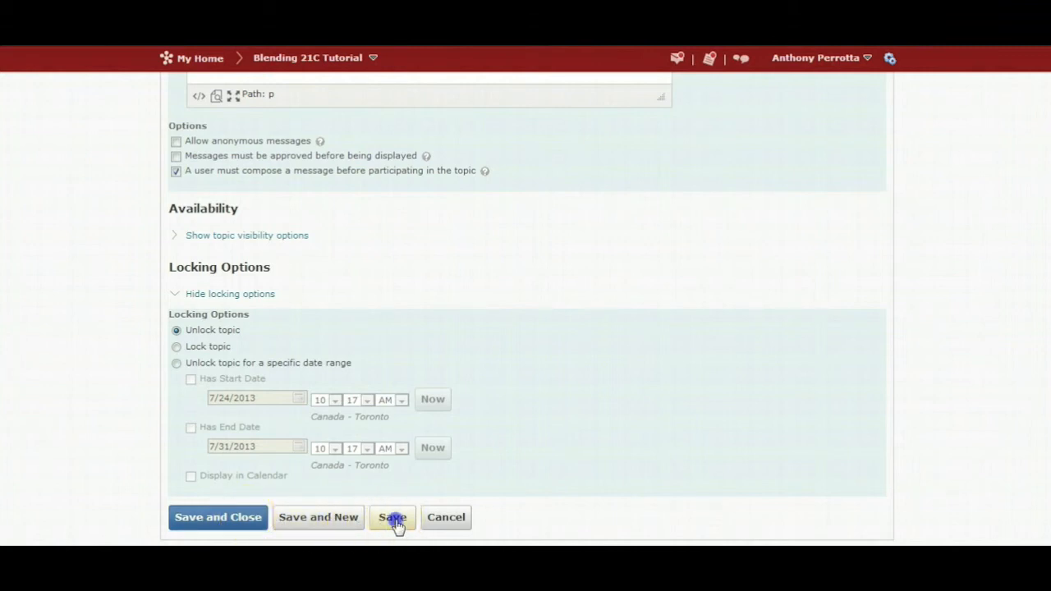
Step: Save the Reading Superman topic without leaving the edit page
{"action": "left_click", "coordinate": [391, 517]}
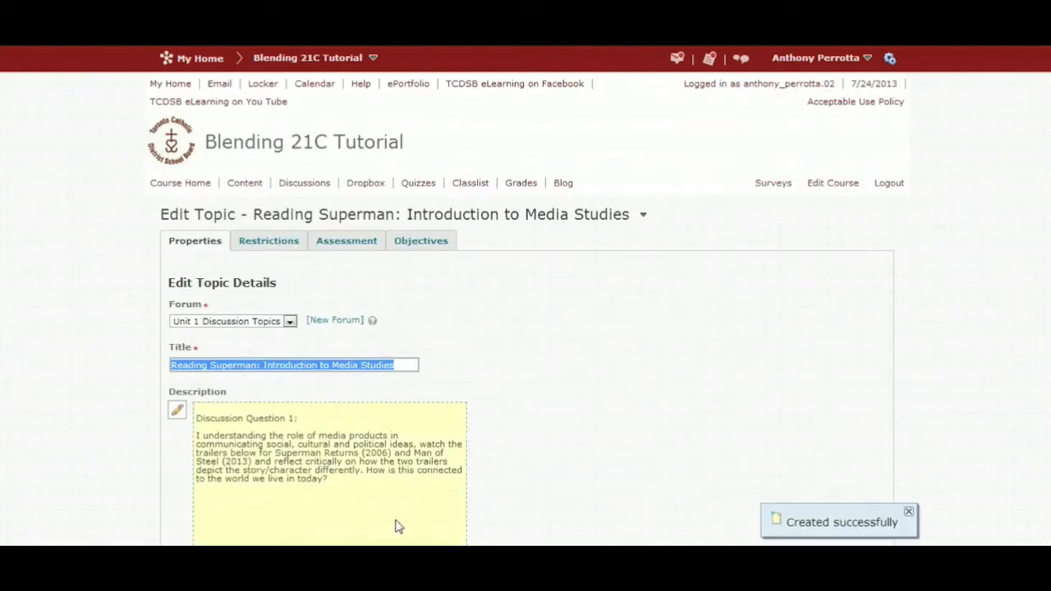
{"action": "scroll", "scroll_direction": "down", "scroll_amount": 3}
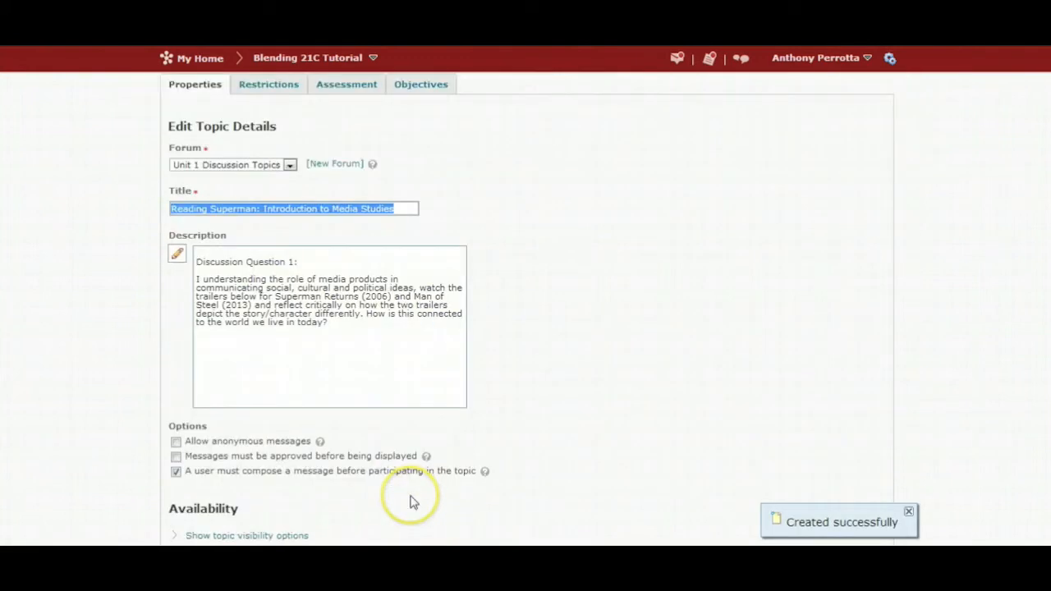